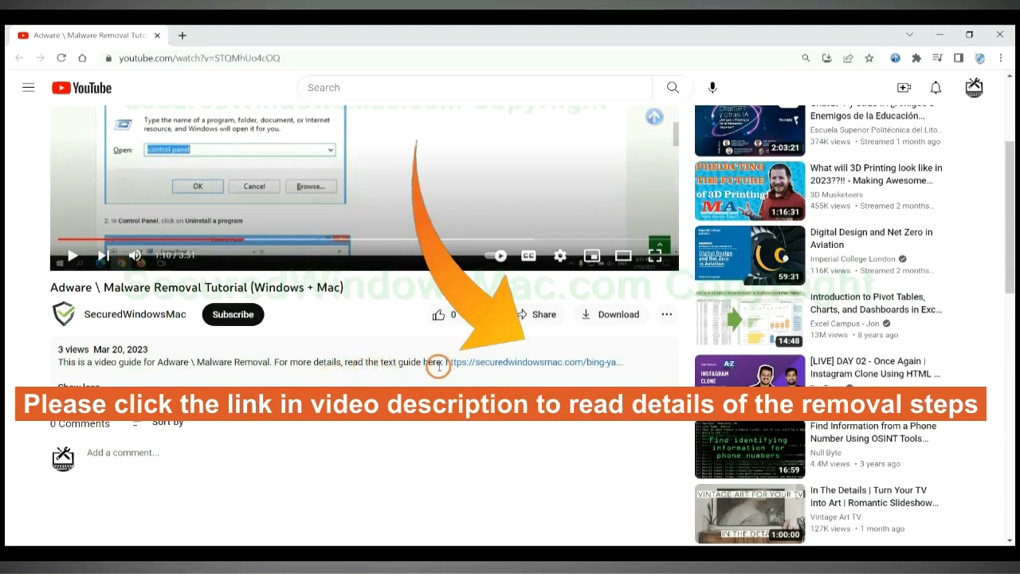
mouse_move(486, 364)
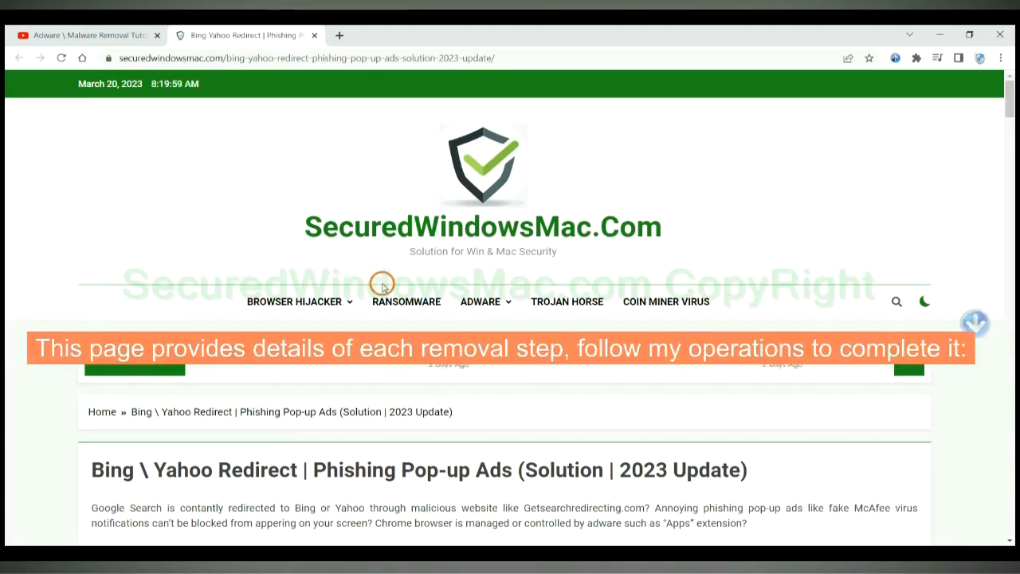
Step: Scroll the removal guide down to its Instant Automatic Removal section
scroll("down", 3)
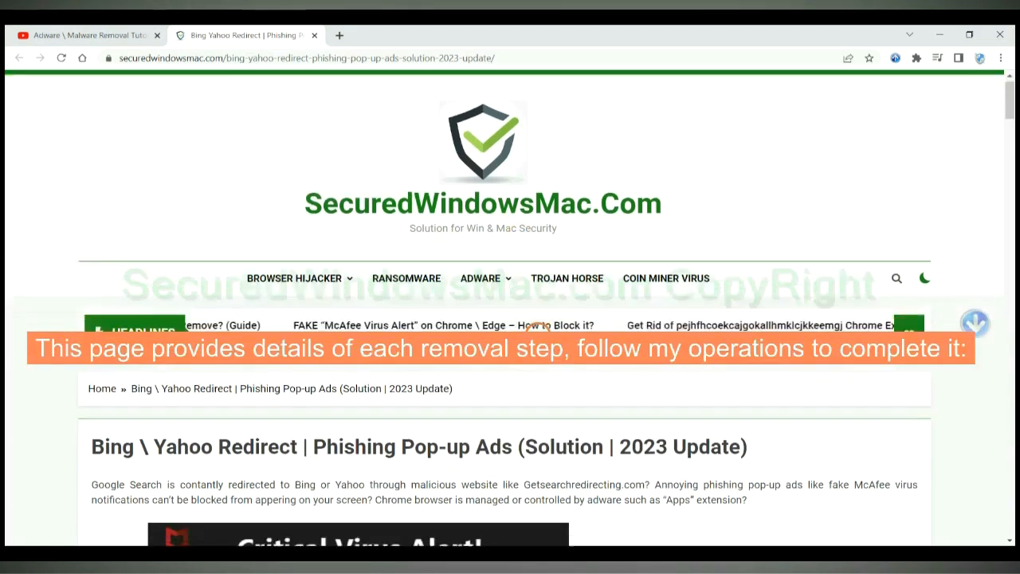
scroll("down", 3)
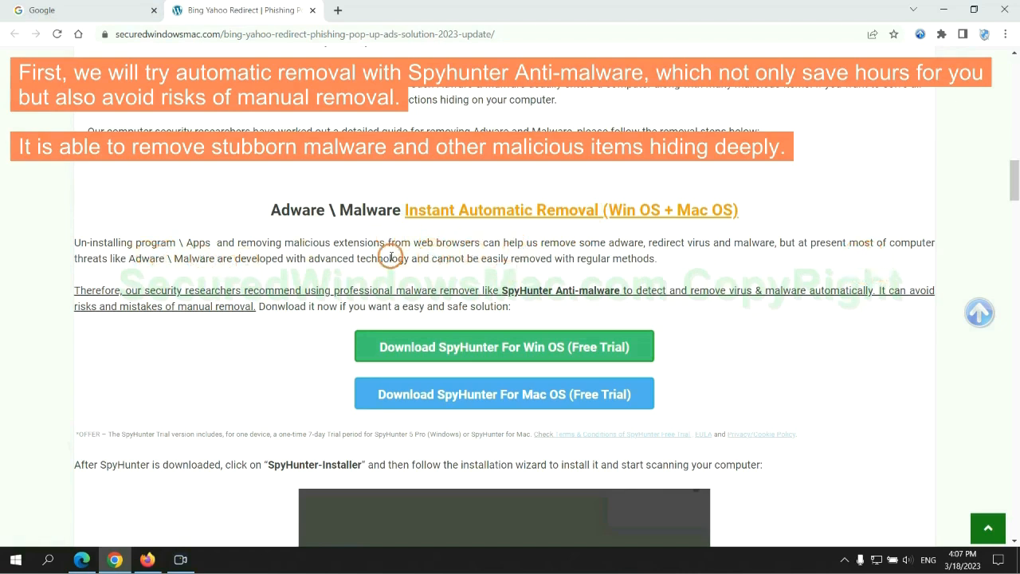
Step: Download SpyHunter for Windows and keep the installer file
scroll("down", 3)
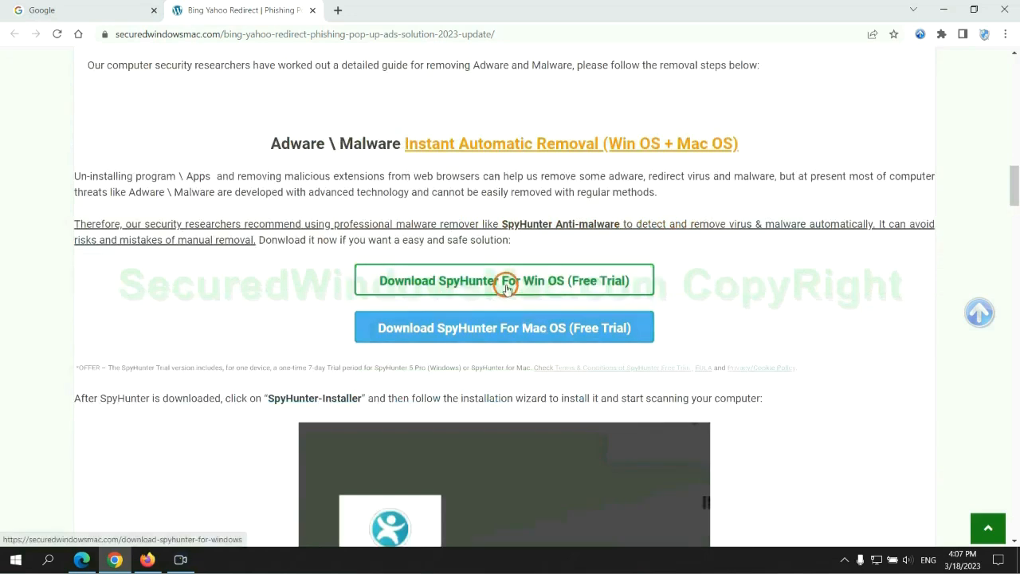
mouse_move(517, 327)
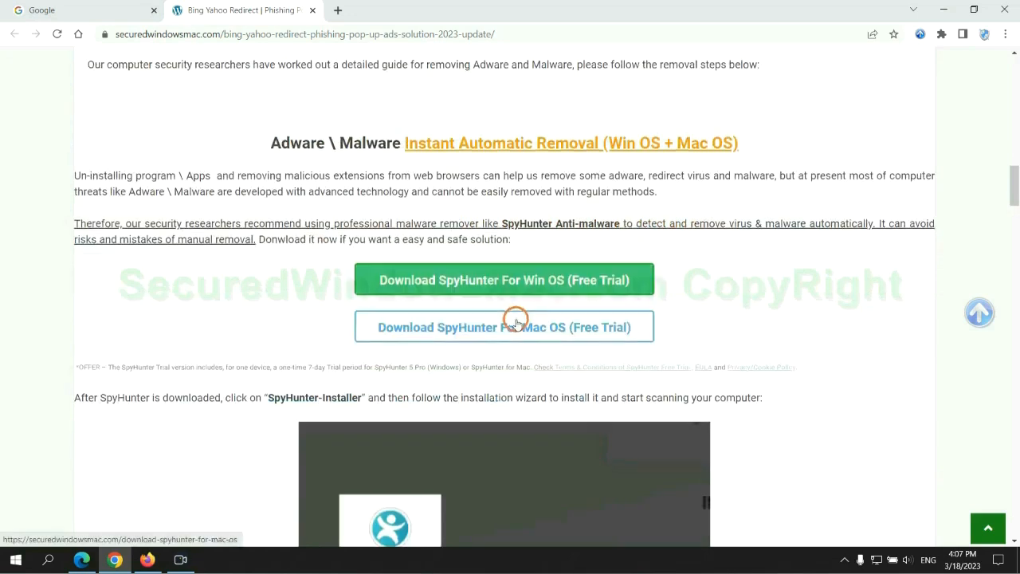
scroll("down", 3)
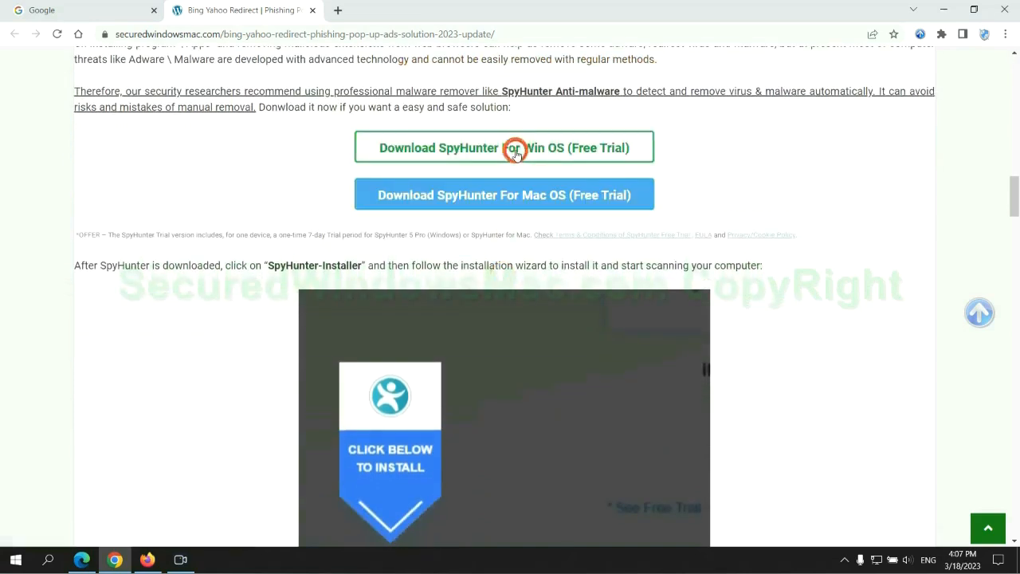
left_click(504, 147)
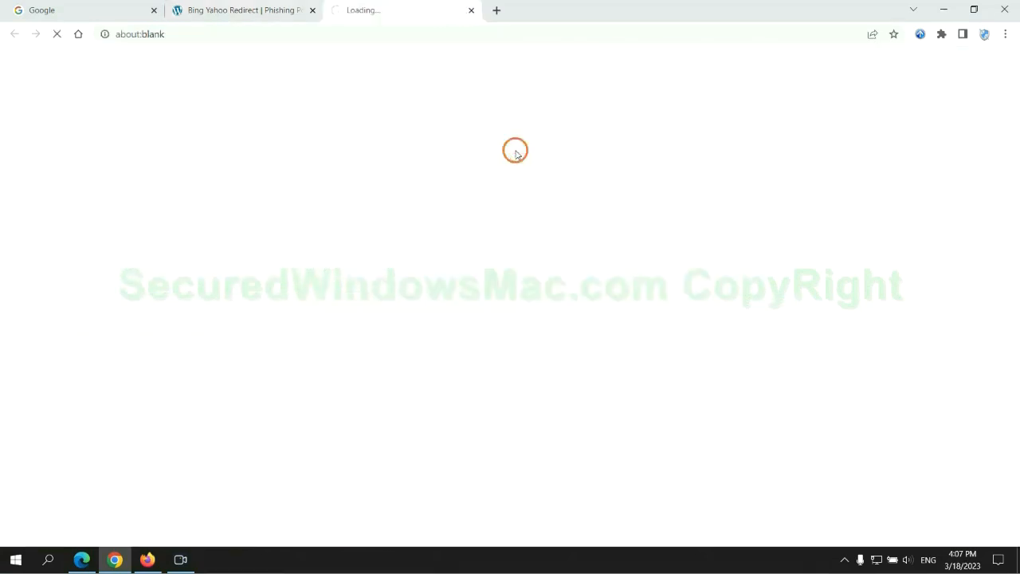
left_click(503, 147)
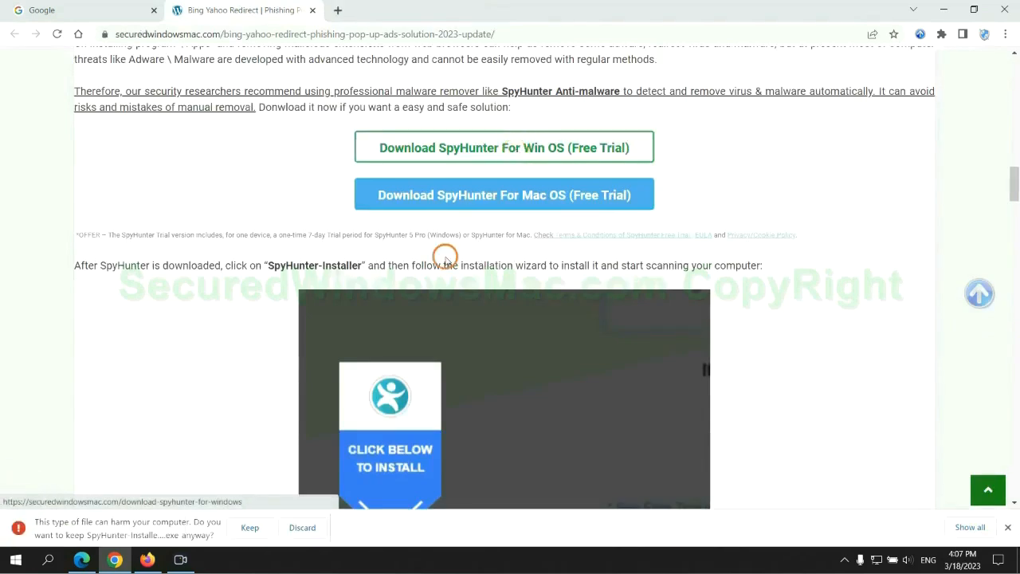
left_click(250, 526)
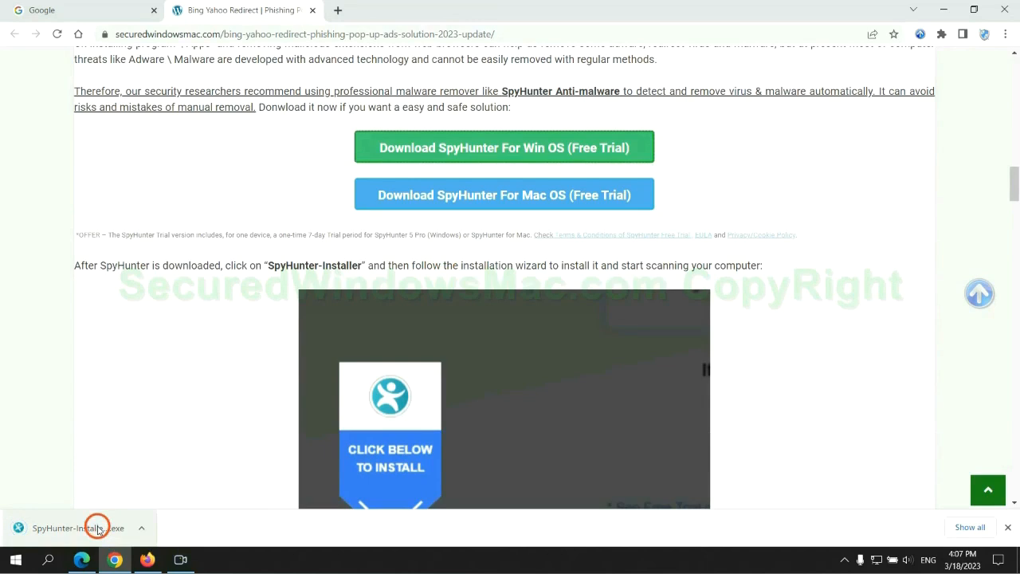
Step: Launch SpyHunter-Installer.exe, running it despite the SmartScreen warning
left_click(79, 527)
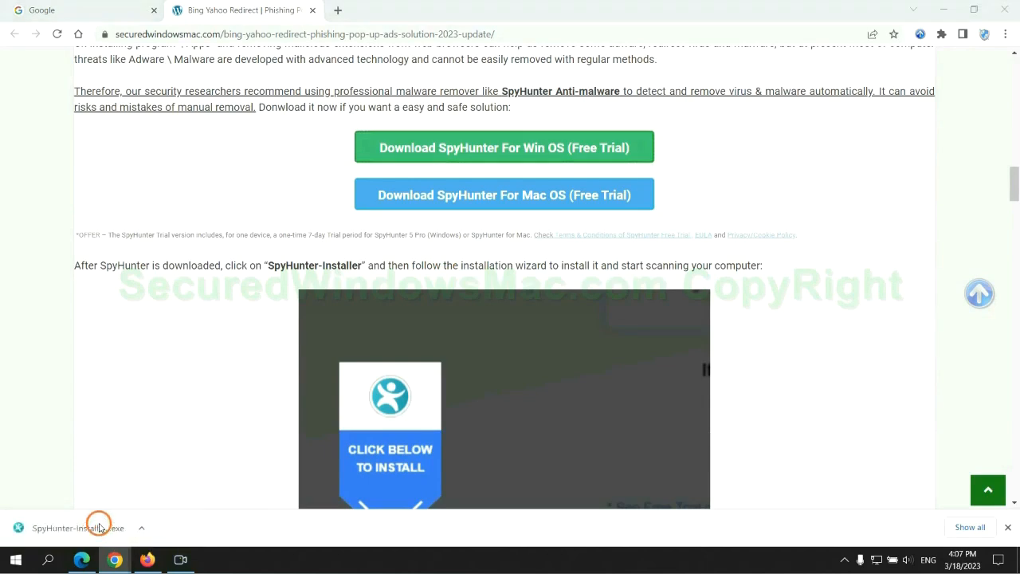
left_click(77, 527)
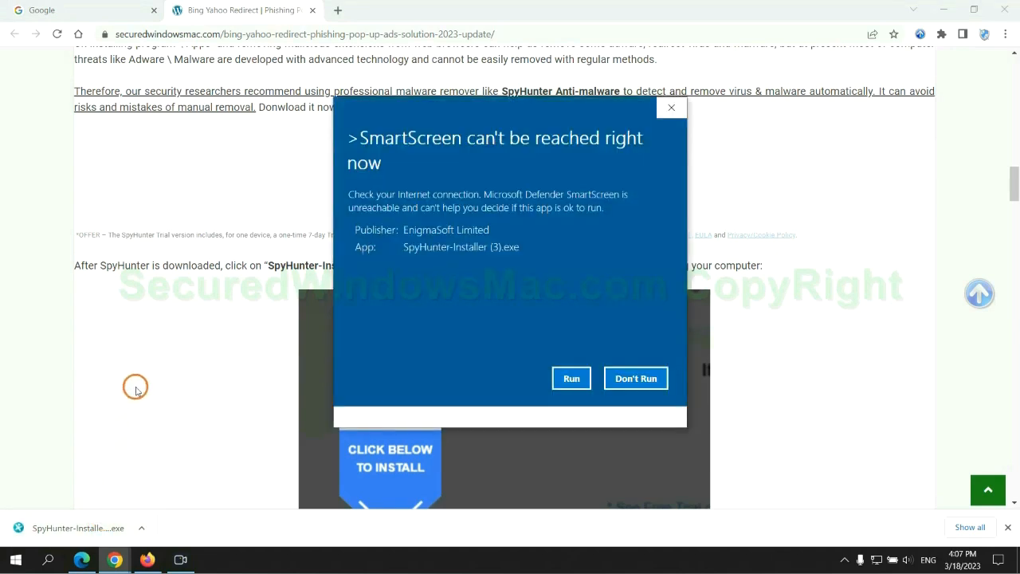
left_click(571, 378)
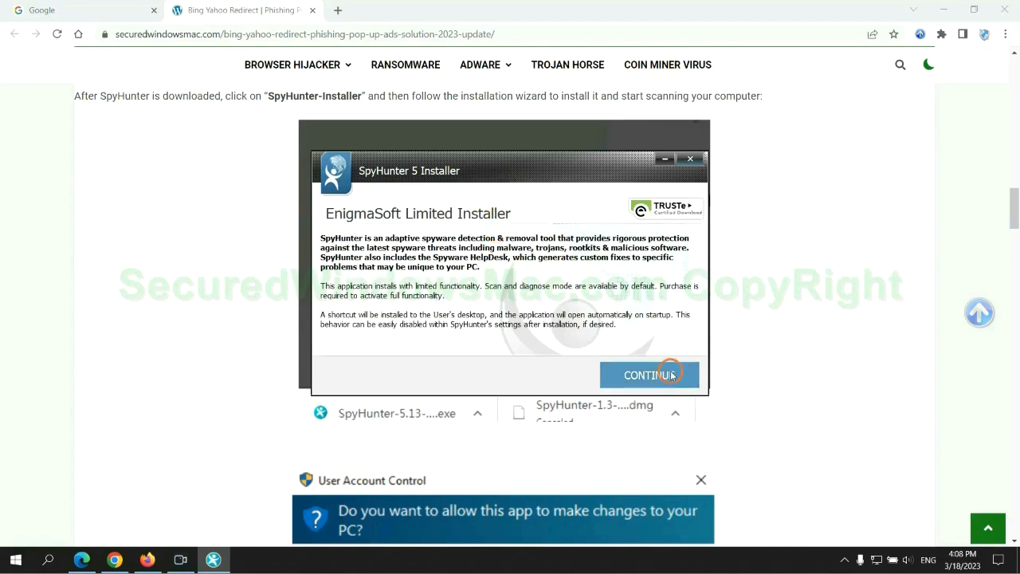
Step: Install SpyHunter 5, scan to find 703 issues, and begin the 7-day free trial
left_click(649, 376)
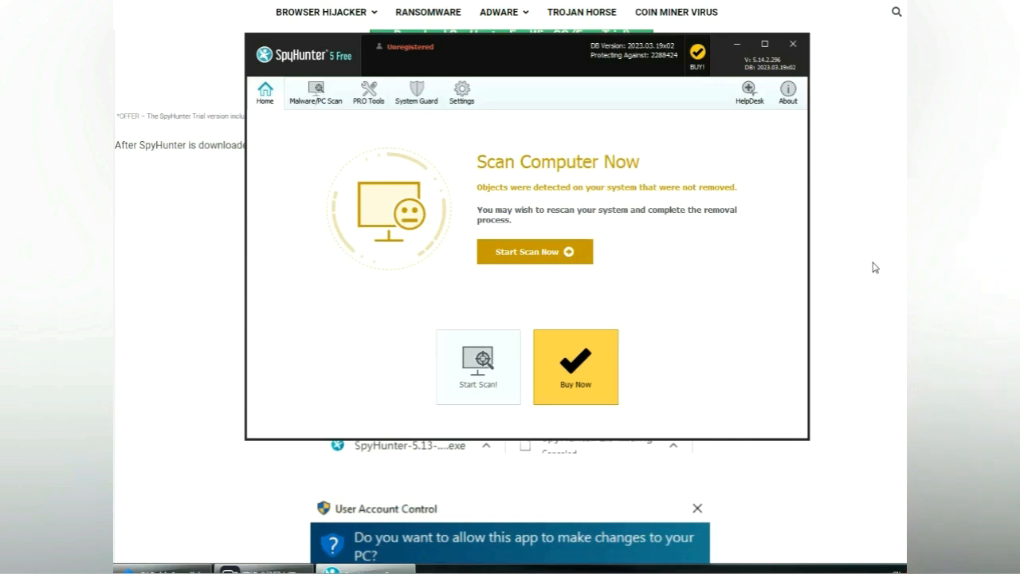
left_click(535, 251)
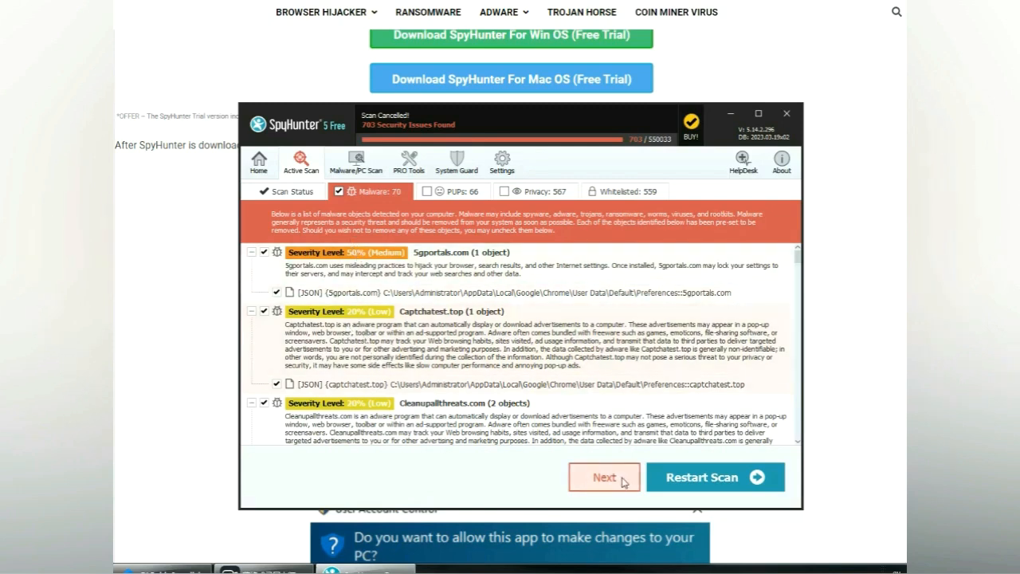
left_click(603, 477)
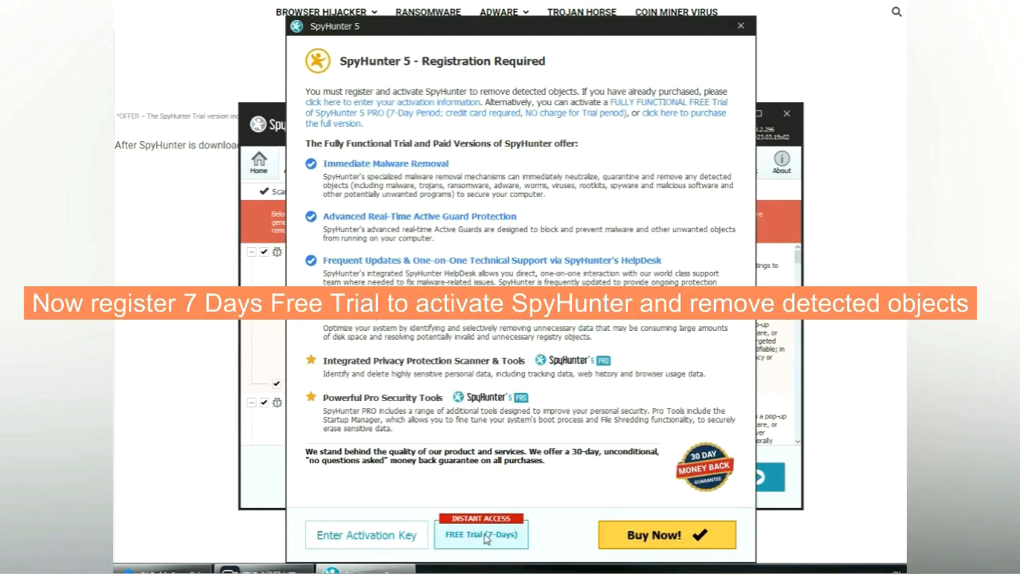
left_click(480, 535)
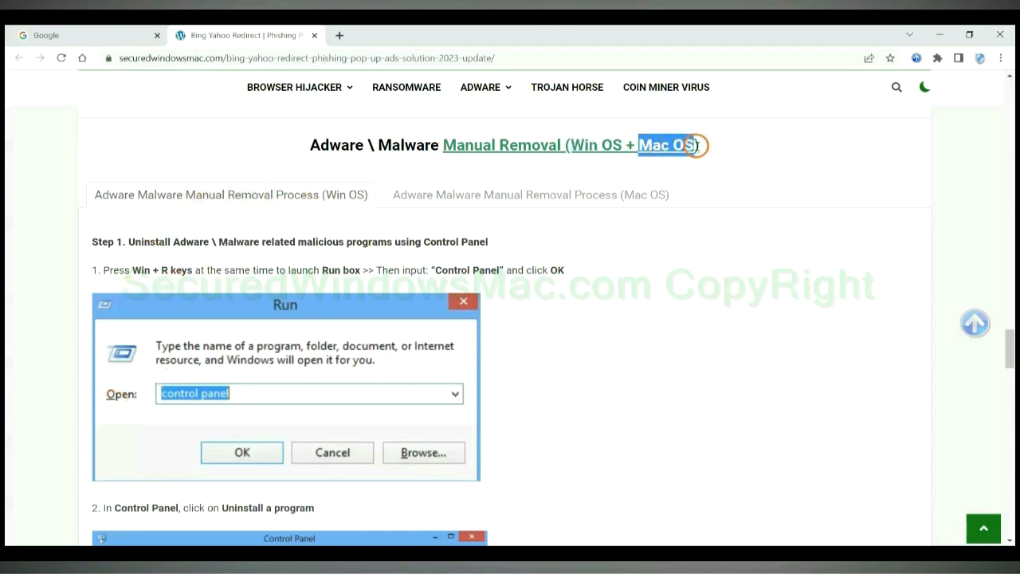
Step: Highlight the Manual Removal heading and the Step 1 instruction on uninstalling malicious programs
left_click(530, 195)
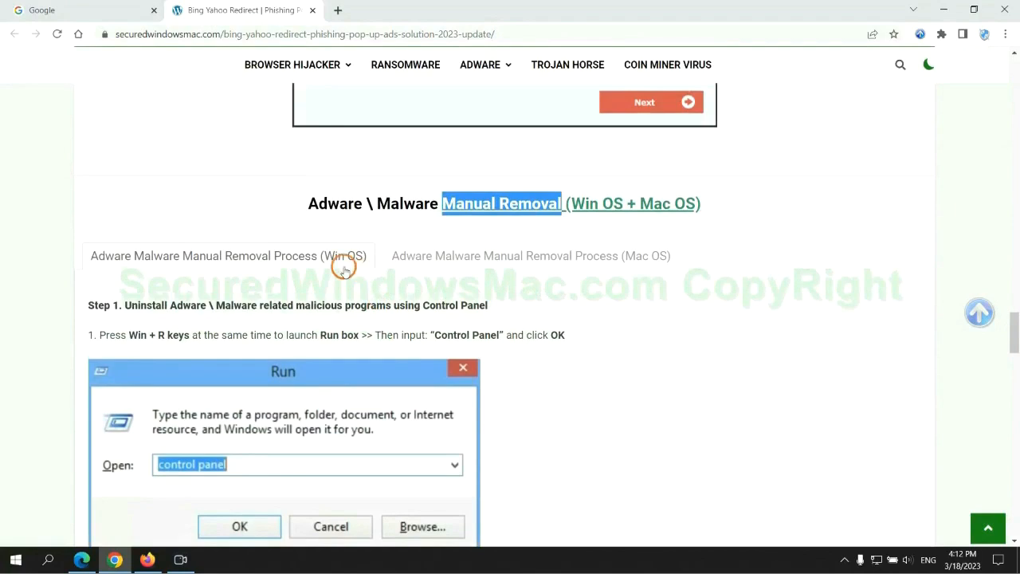
scroll("down", 3)
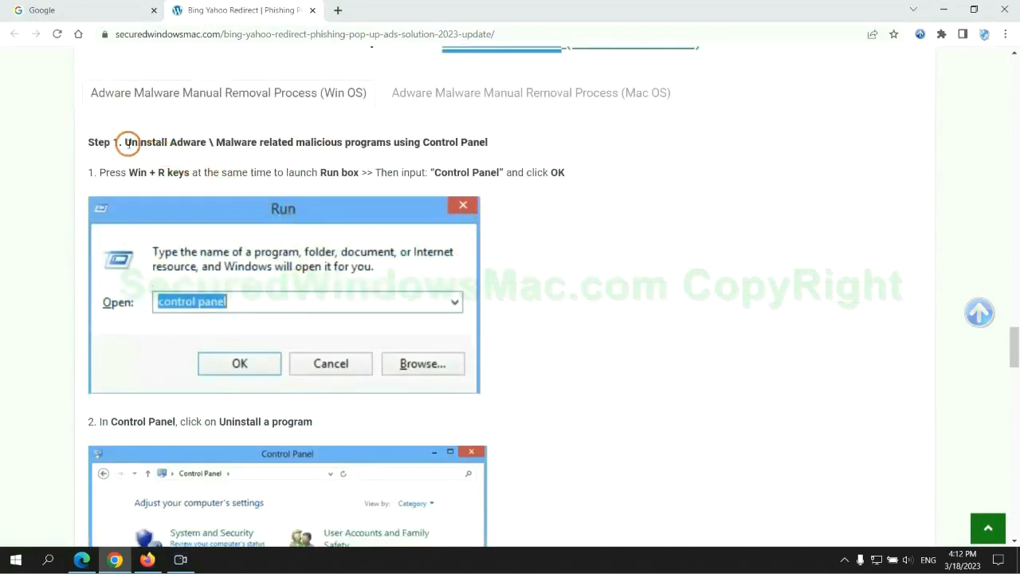
double_click(143, 142)
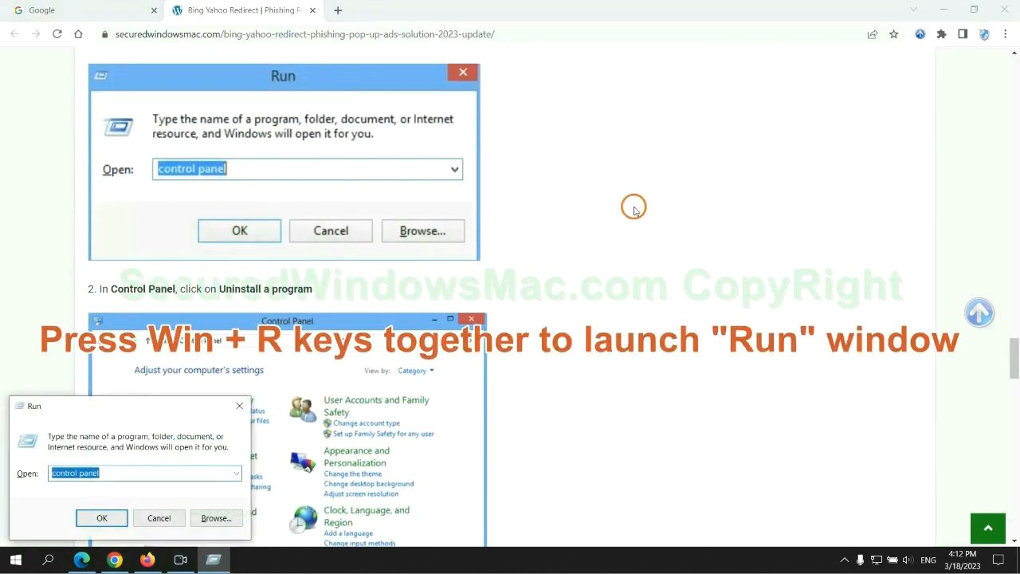
type("control")
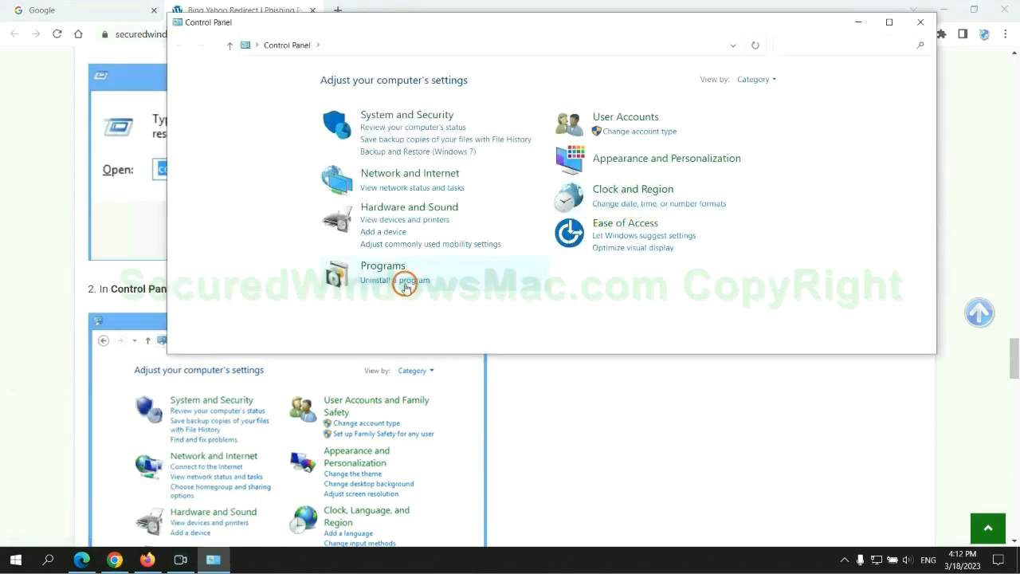
left_click(394, 279)
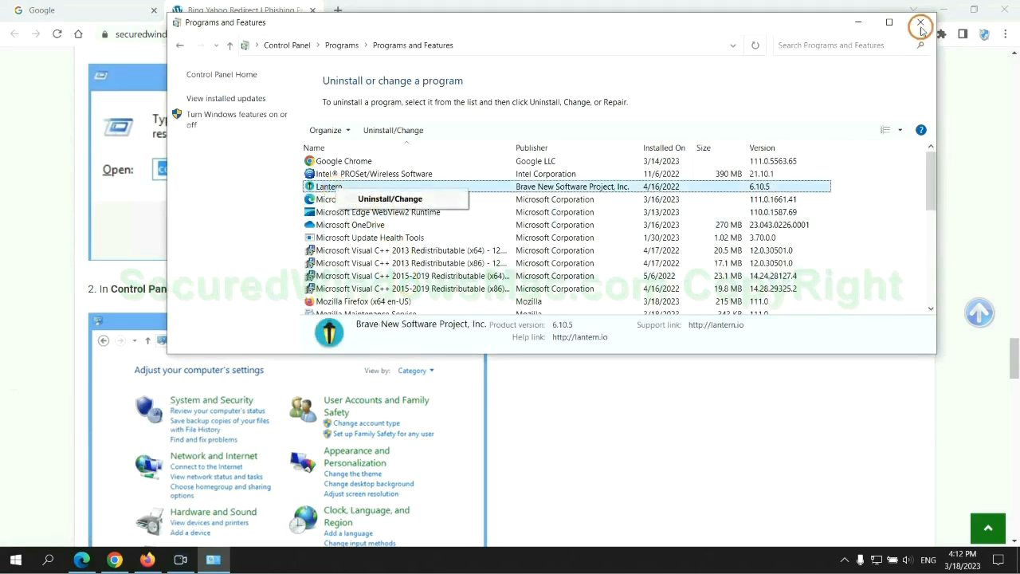
left_click(921, 23)
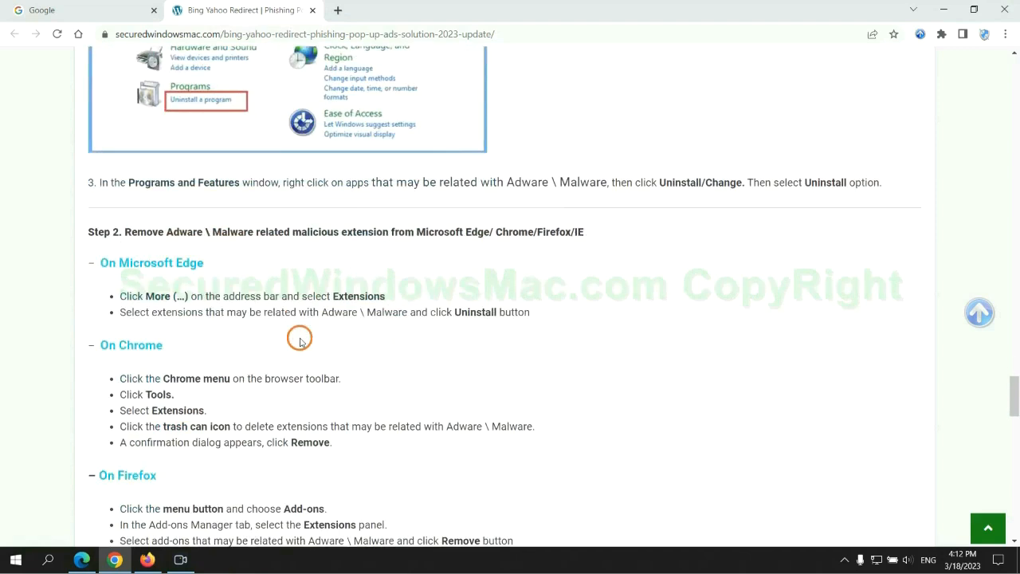
Step: Highlight the guide's Step 2 text on removing malicious browser extensions
double_click(341, 232)
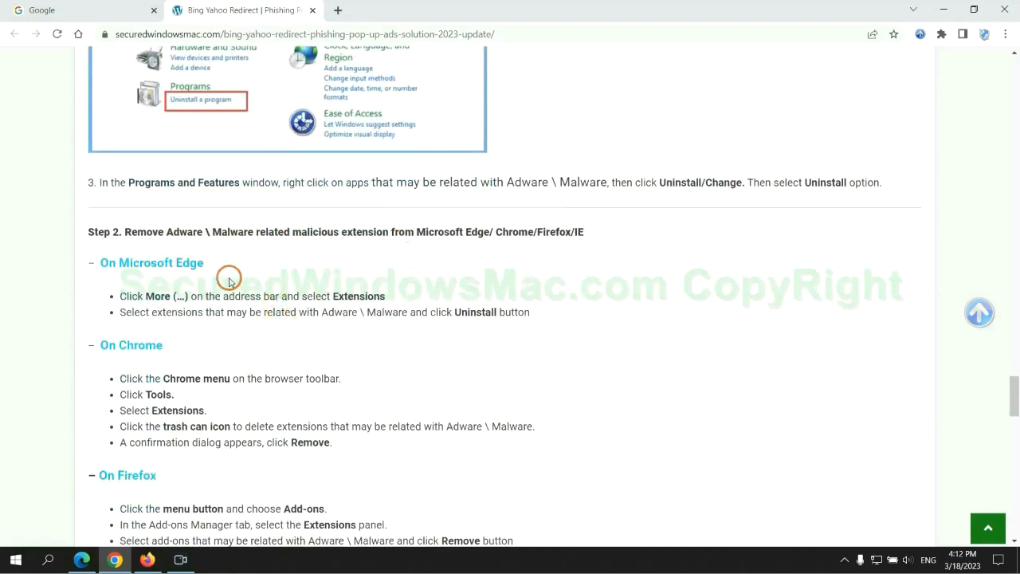
mouse_move(91, 555)
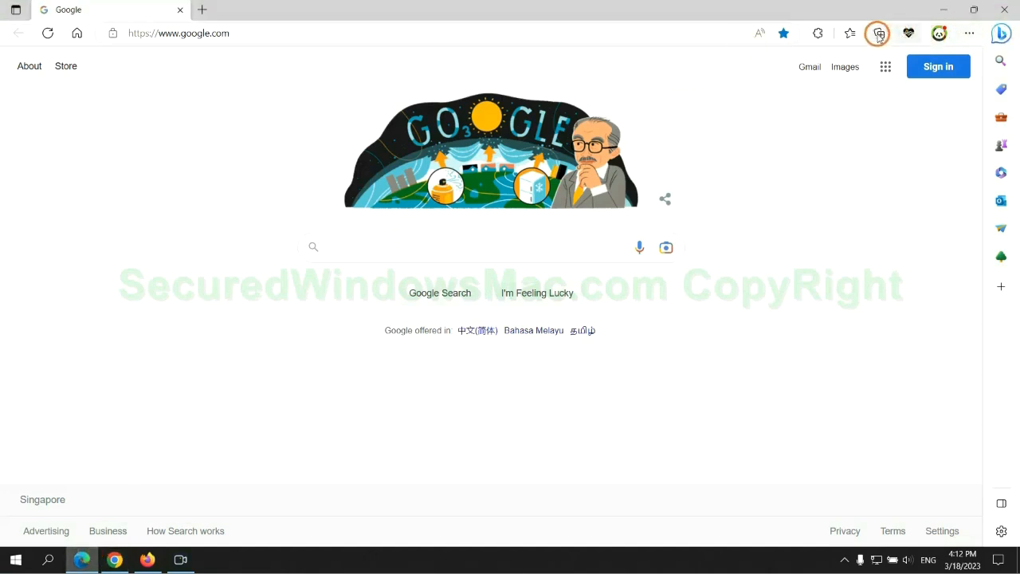
Step: Remove McAfee WebAdvisor from Edge's extensions management page and confirm
left_click(843, 33)
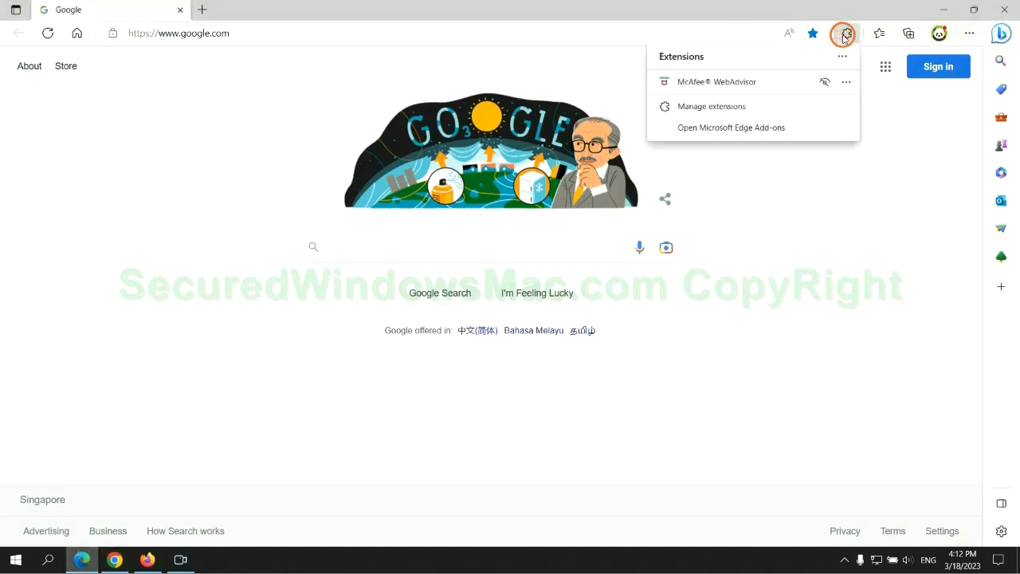
left_click(711, 106)
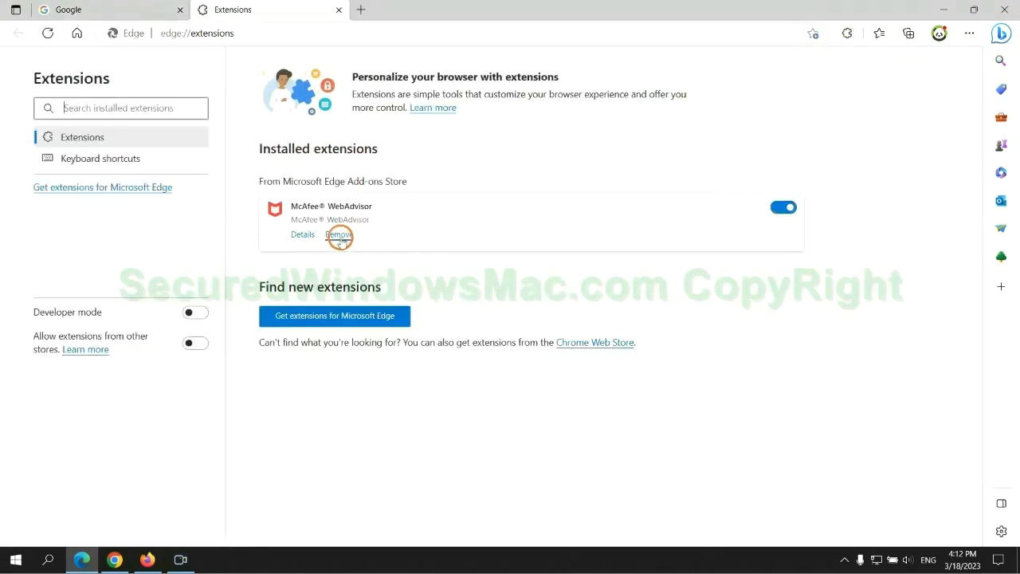
left_click(339, 235)
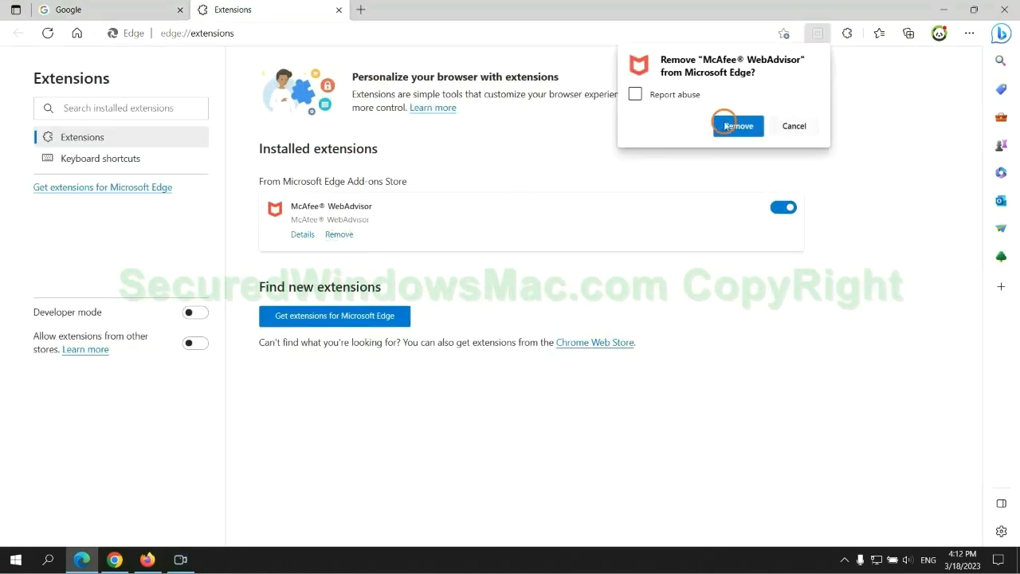
left_click(737, 126)
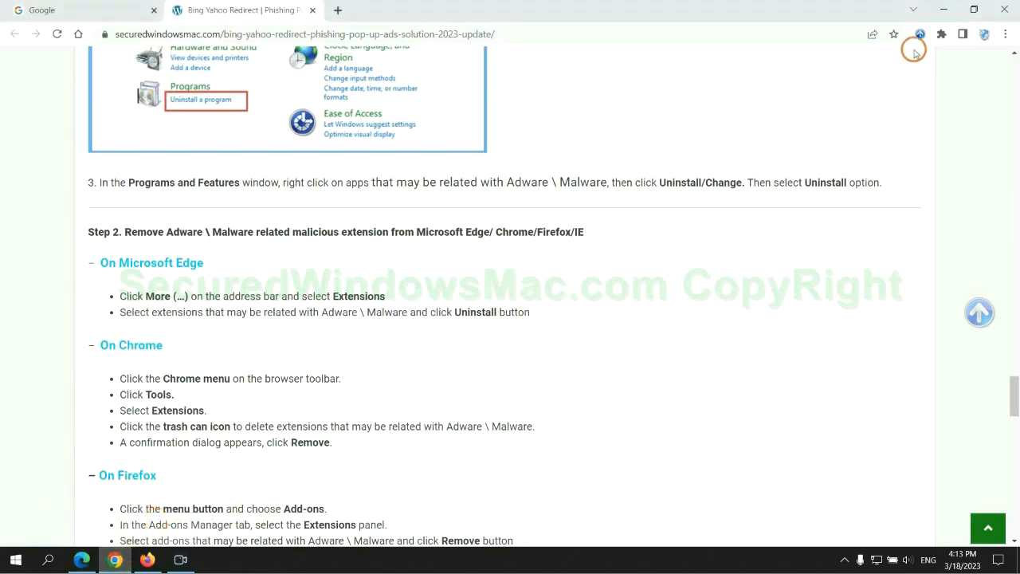
Step: Remove the Ecosia extension from Chrome's Manage extensions page and confirm
left_click(941, 35)
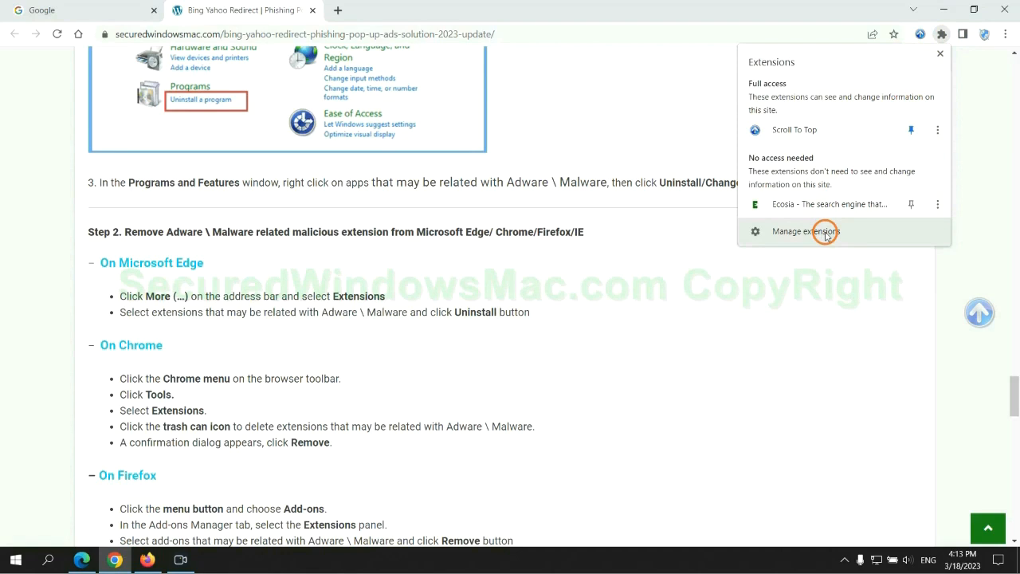
left_click(805, 231)
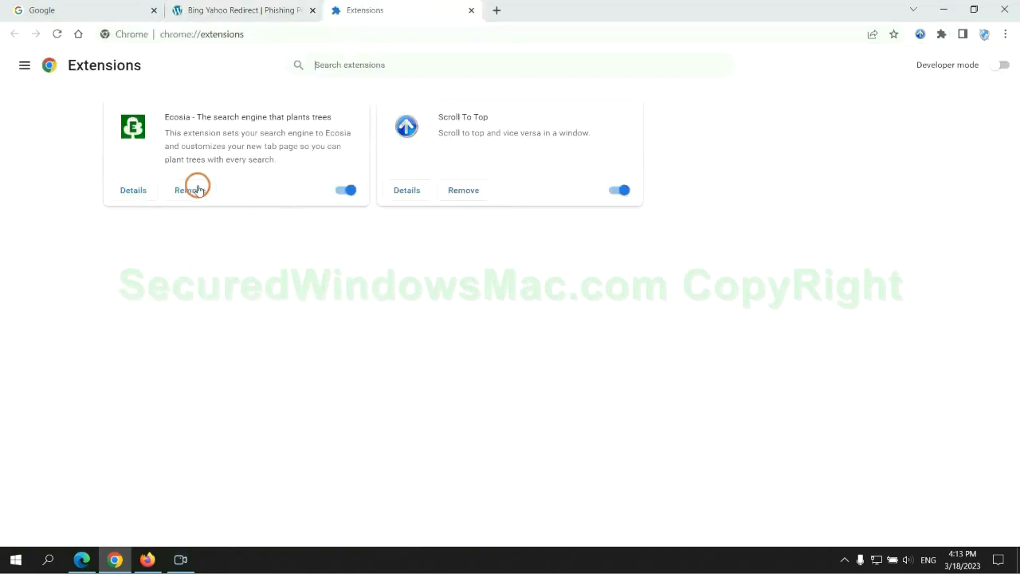
left_click(190, 189)
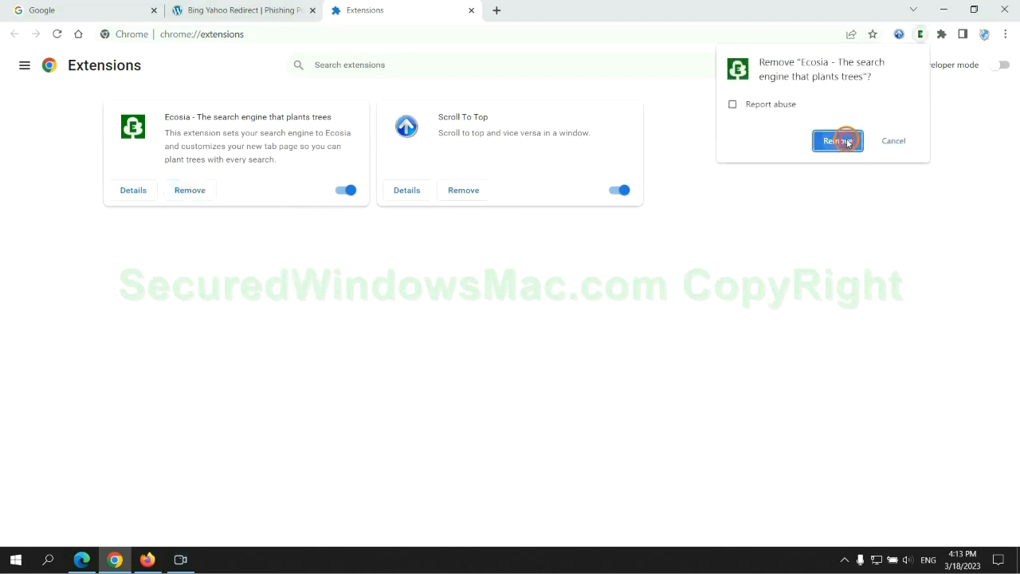
left_click(837, 140)
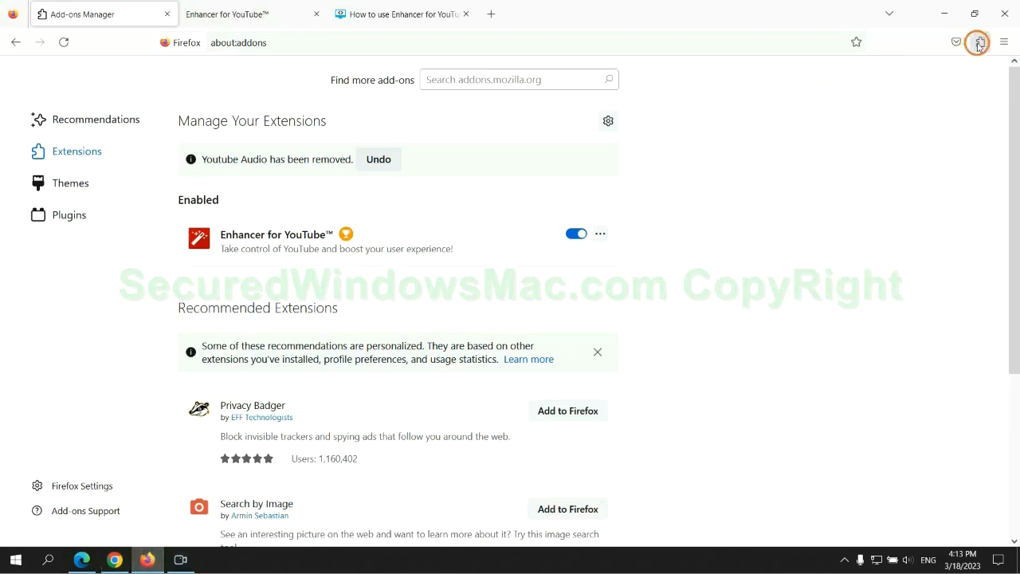
Step: Open Firefox's add-ons manager and the actions menu for Enhancer for YouTube
left_click(978, 42)
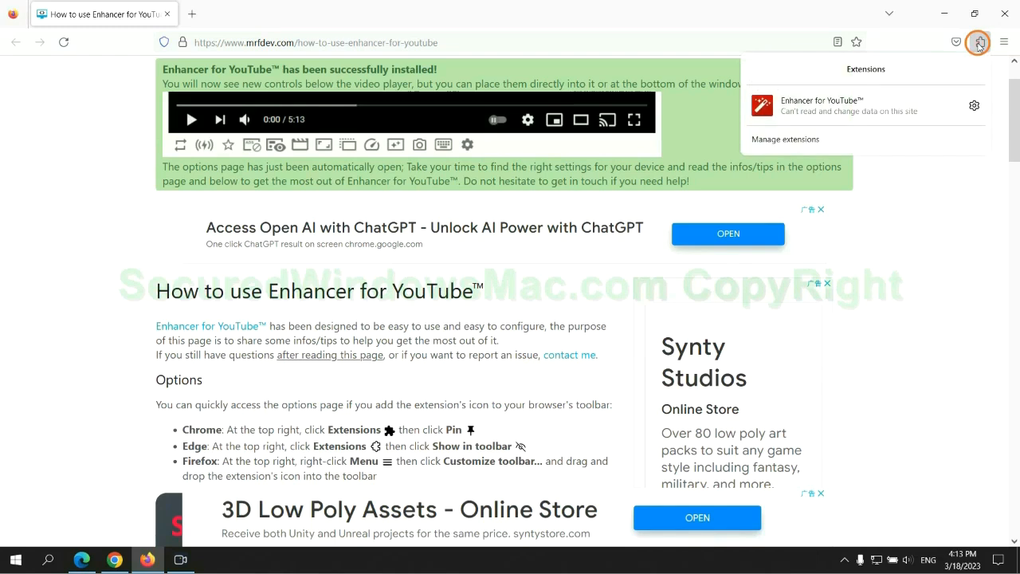
left_click(785, 139)
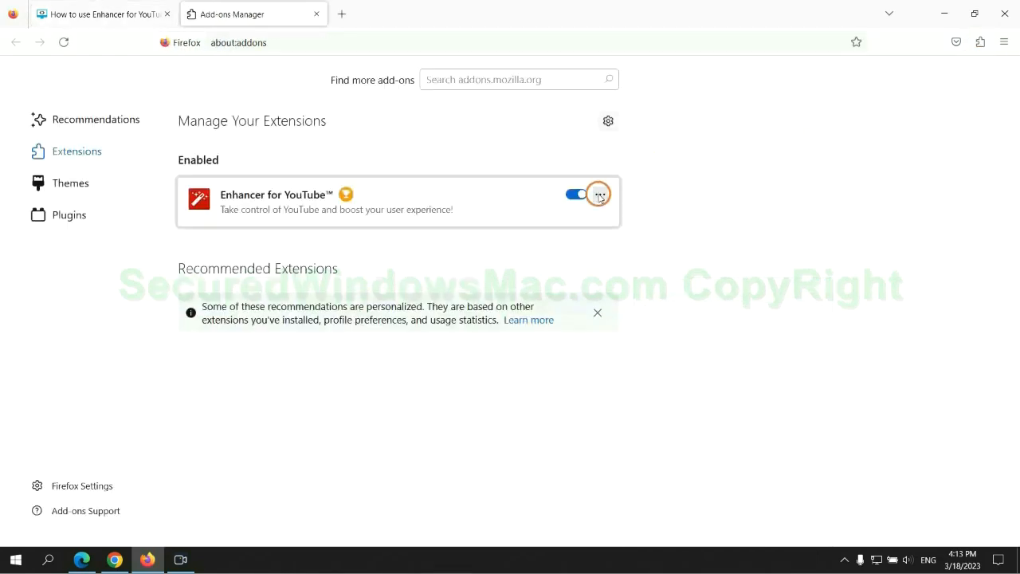
left_click(600, 193)
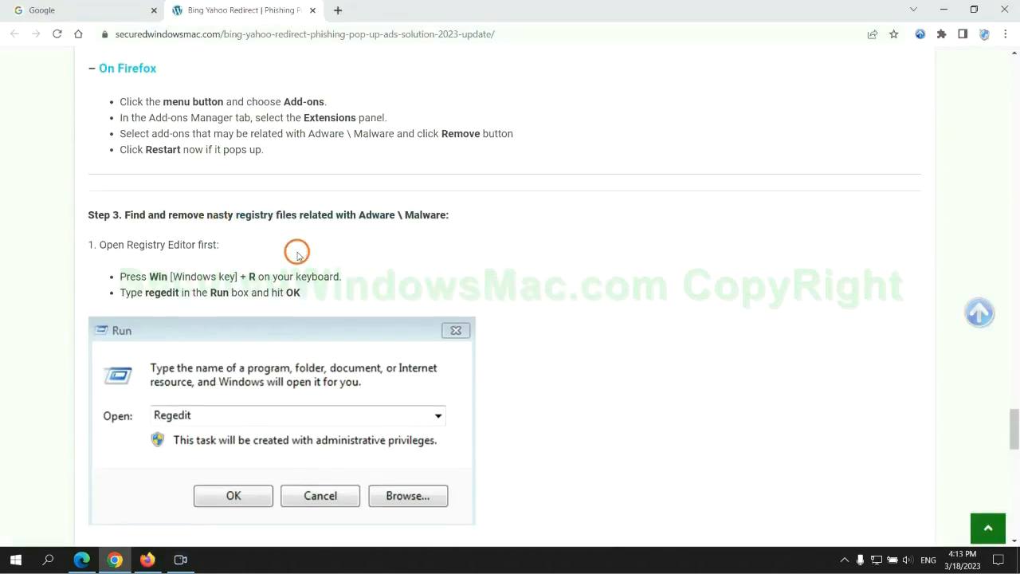
Step: Scroll to the guide's Step 3 and launch Registry Editor with regedit
scroll("down", 3)
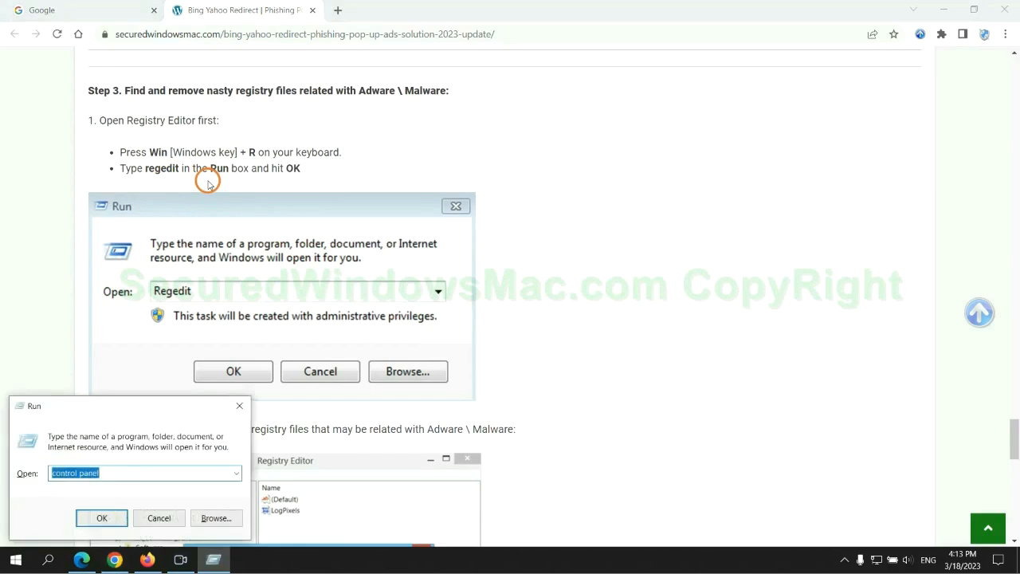
type("regedit")
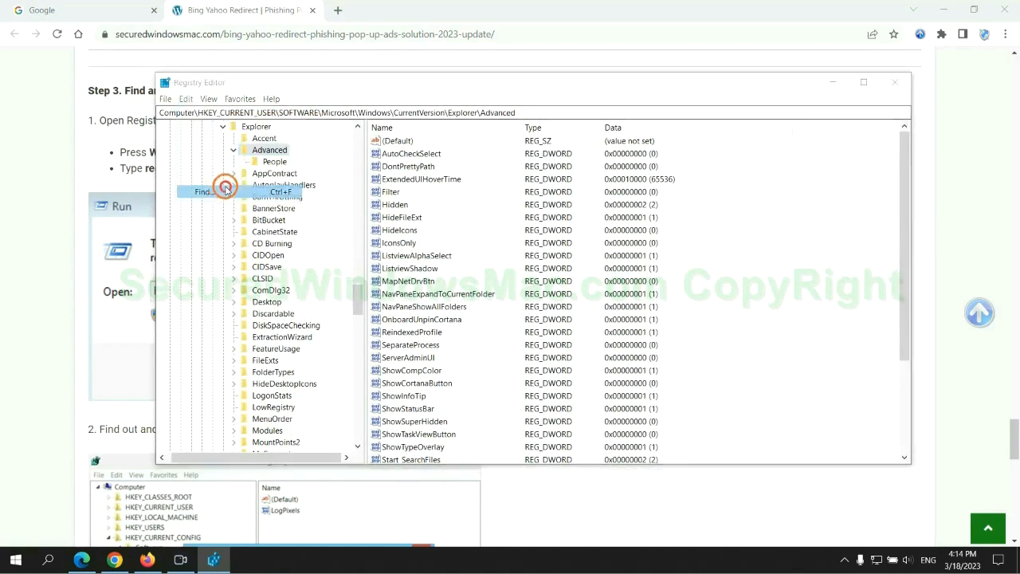
Step: Search the registry for 'App' and open the StoreAppsOnTaskbar value's context menu
type("App")
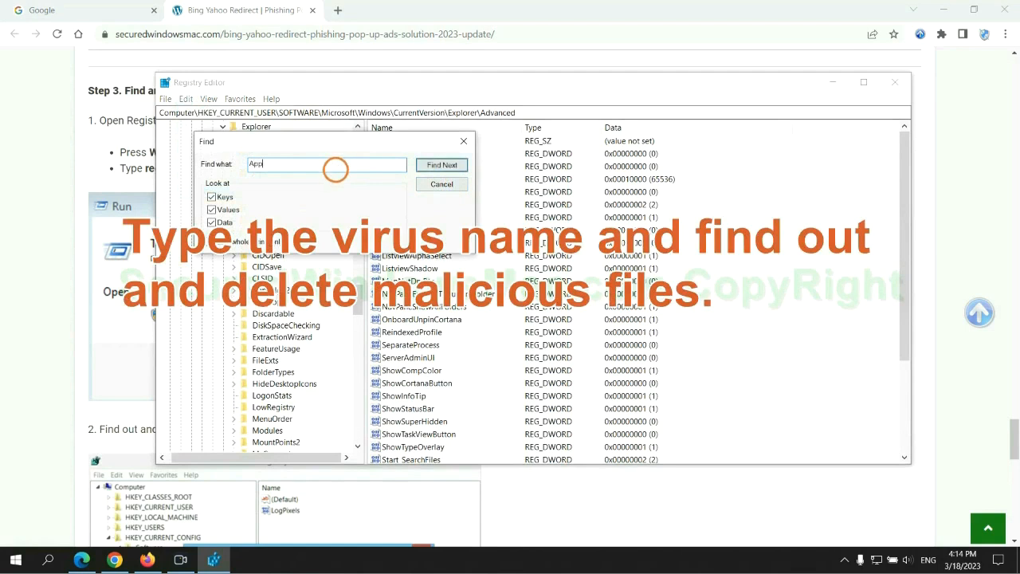
left_click(441, 164)
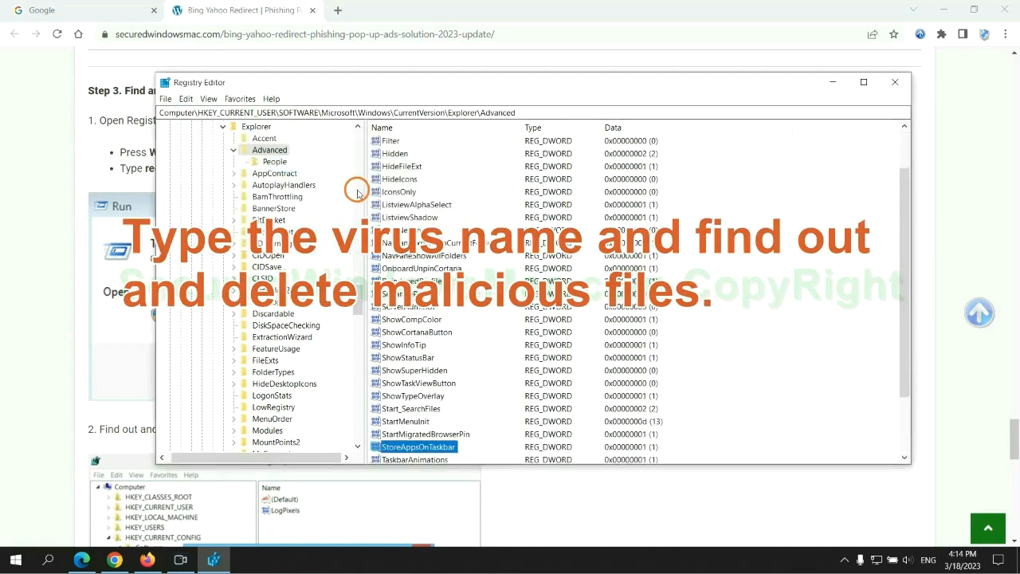
right_click(418, 370)
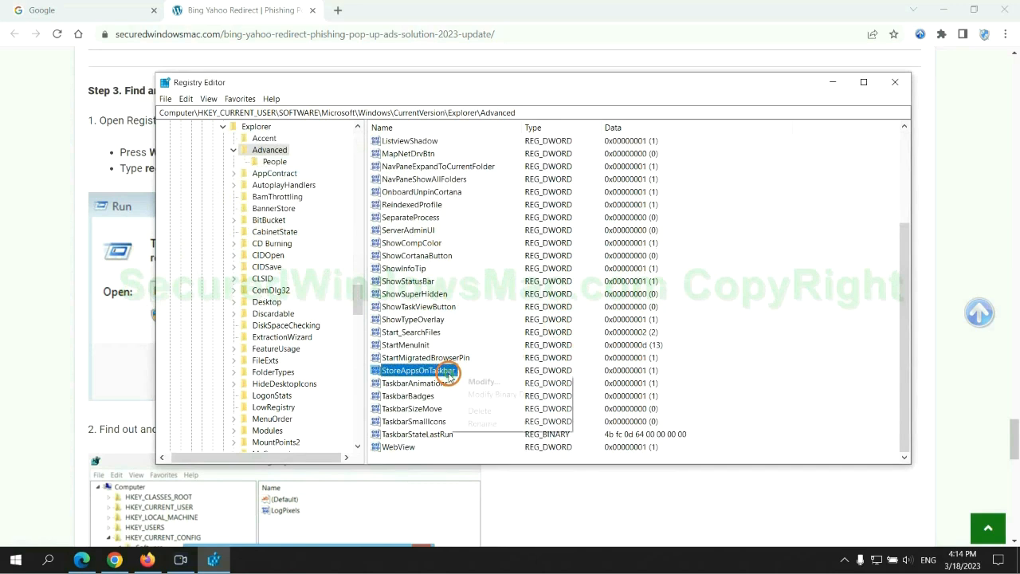
right_click(418, 370)
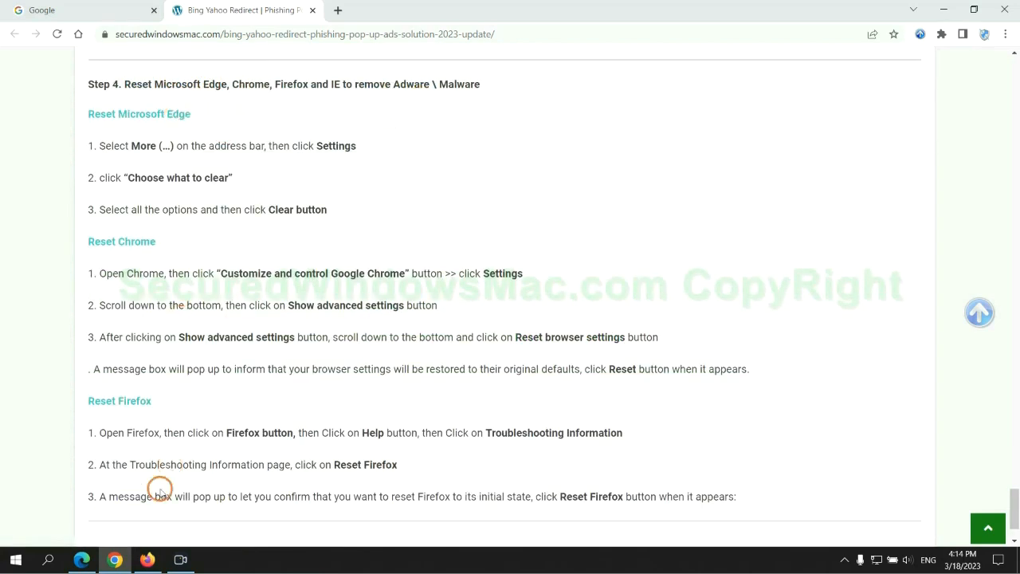
Step: In Edge settings, go to Privacy, search, and services and choose what browsing data to clear
left_click(965, 37)
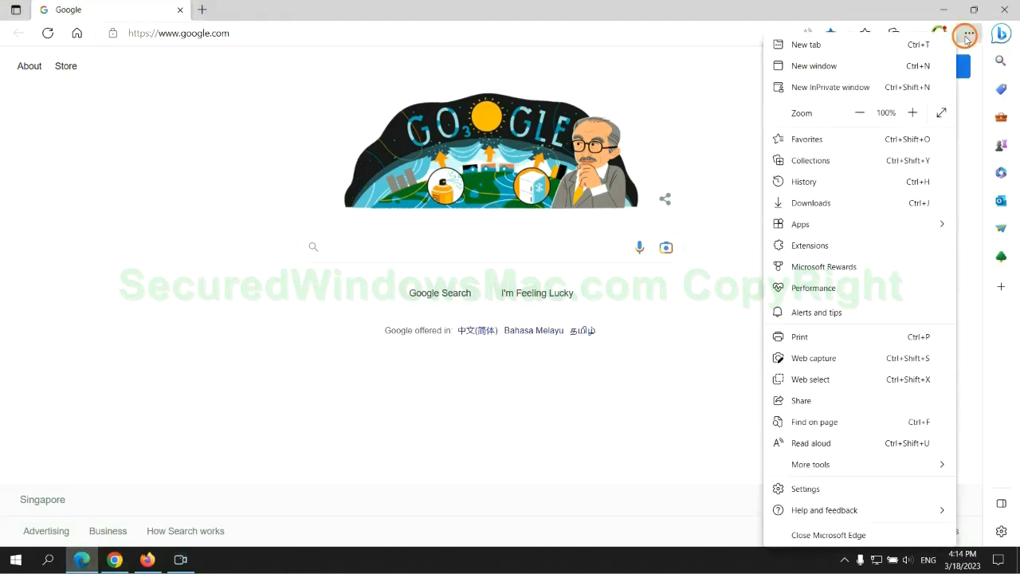
left_click(805, 487)
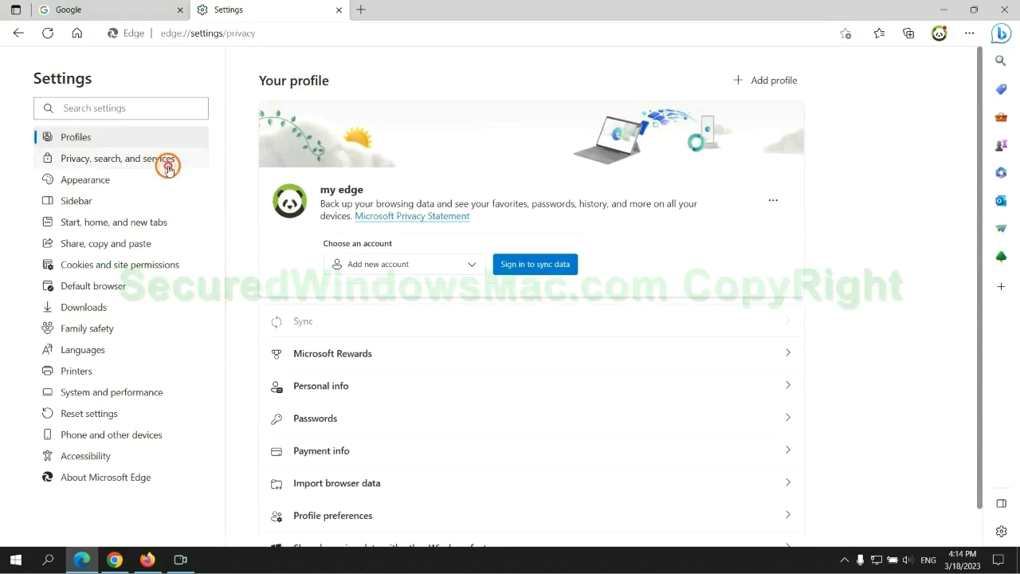
left_click(117, 157)
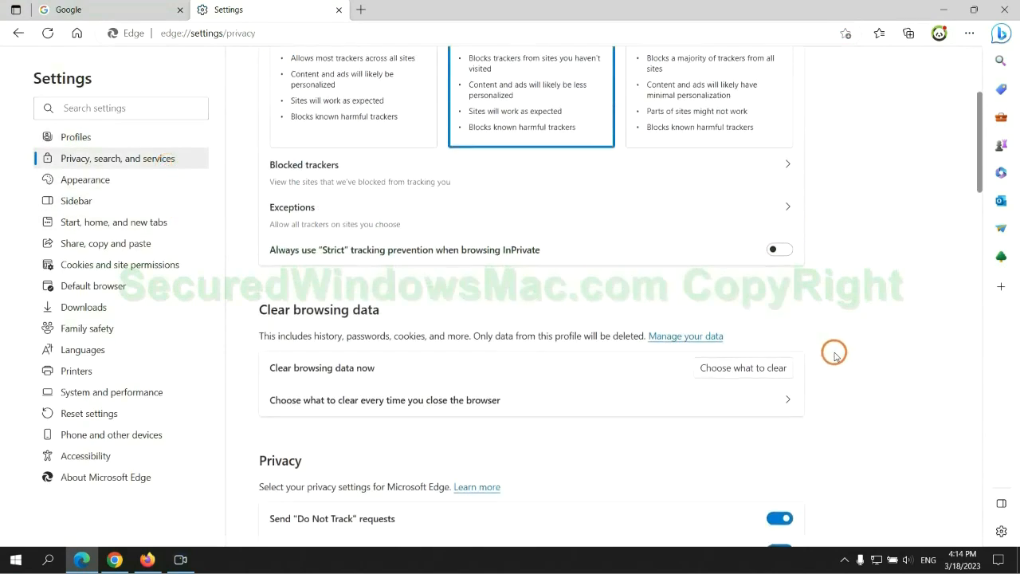
mouse_move(752, 368)
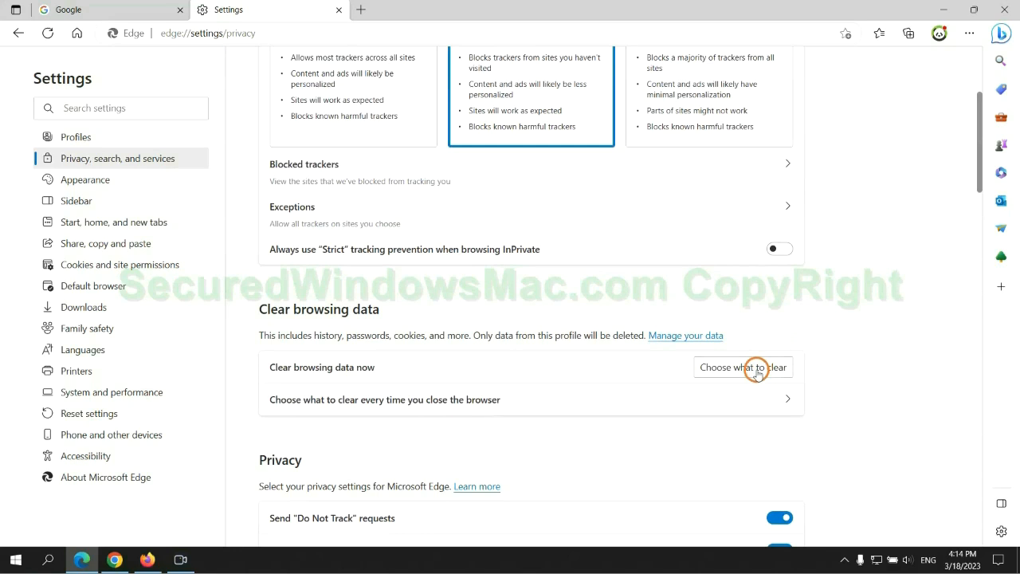
left_click(742, 368)
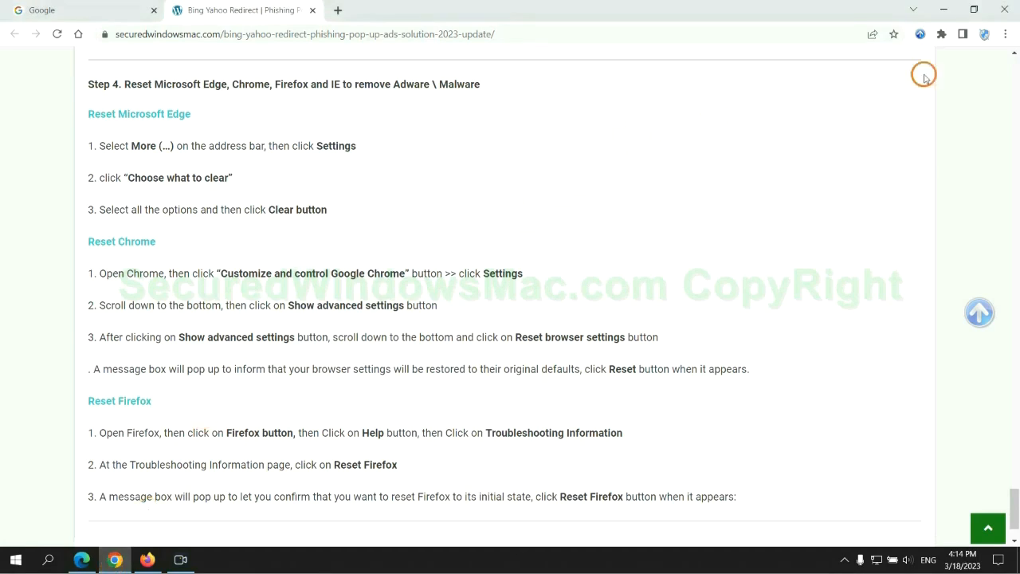
Step: Search Chrome settings for 'reset' and open Reset settings to their original defaults
left_click(1005, 34)
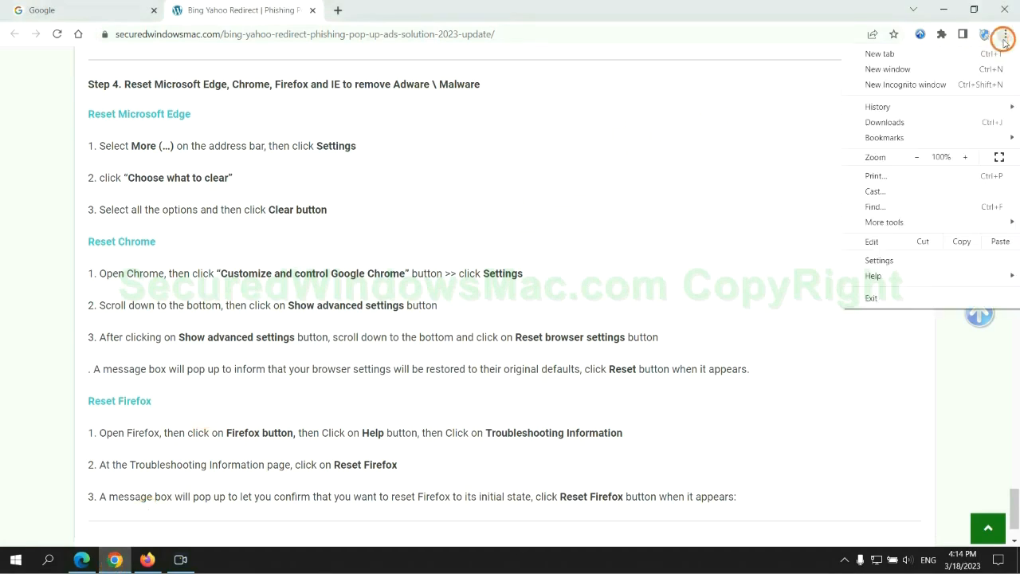
left_click(879, 260)
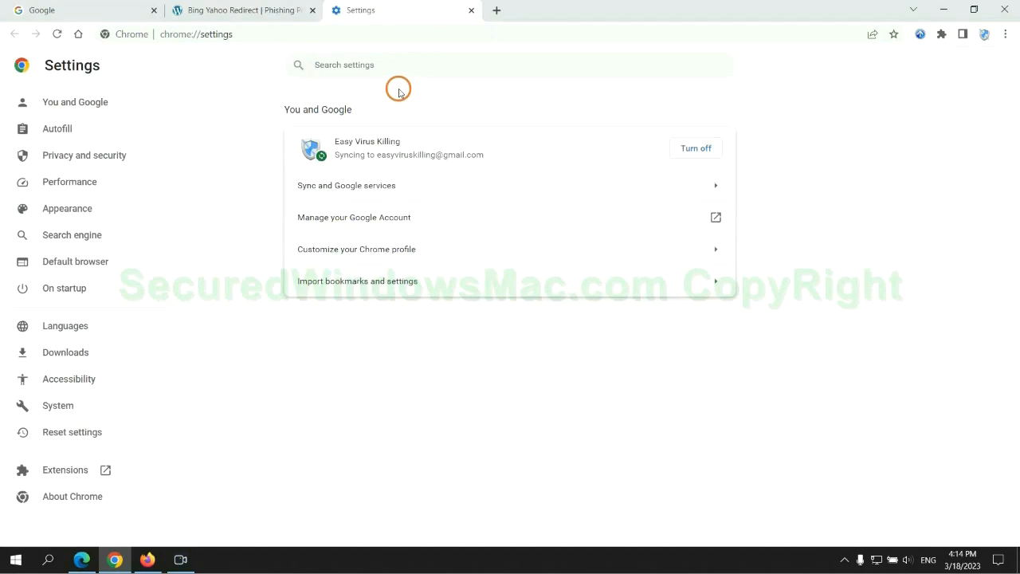
type("reset")
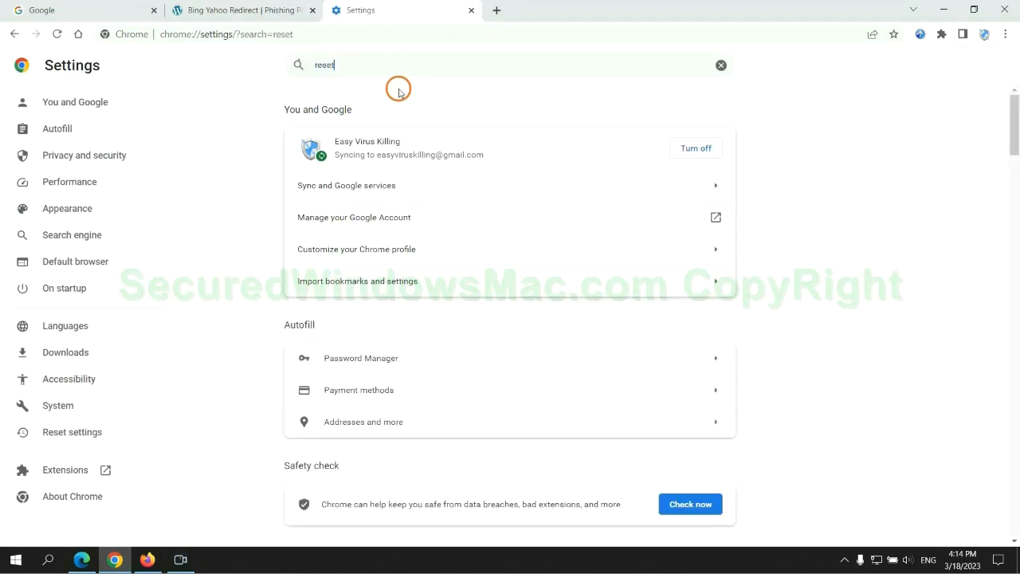
left_click(71, 431)
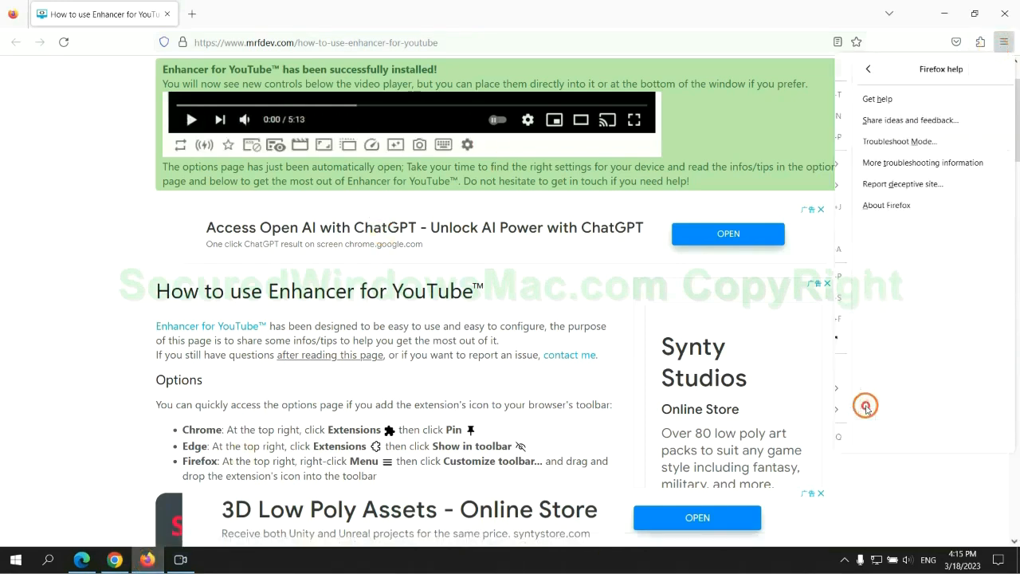
Step: Open Firefox's troubleshooting information page and start Refresh Firefox
left_click(922, 163)
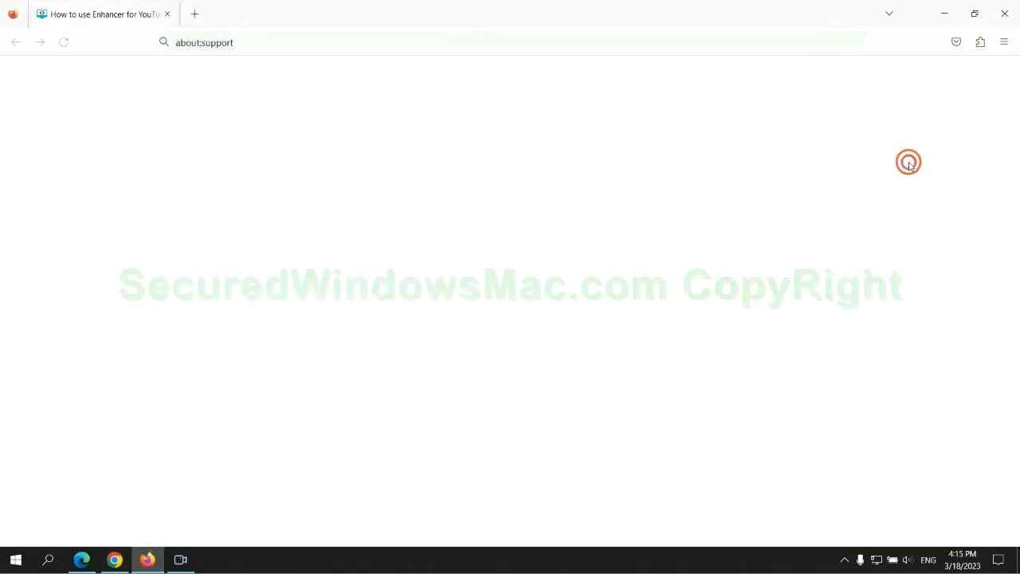
left_click(734, 151)
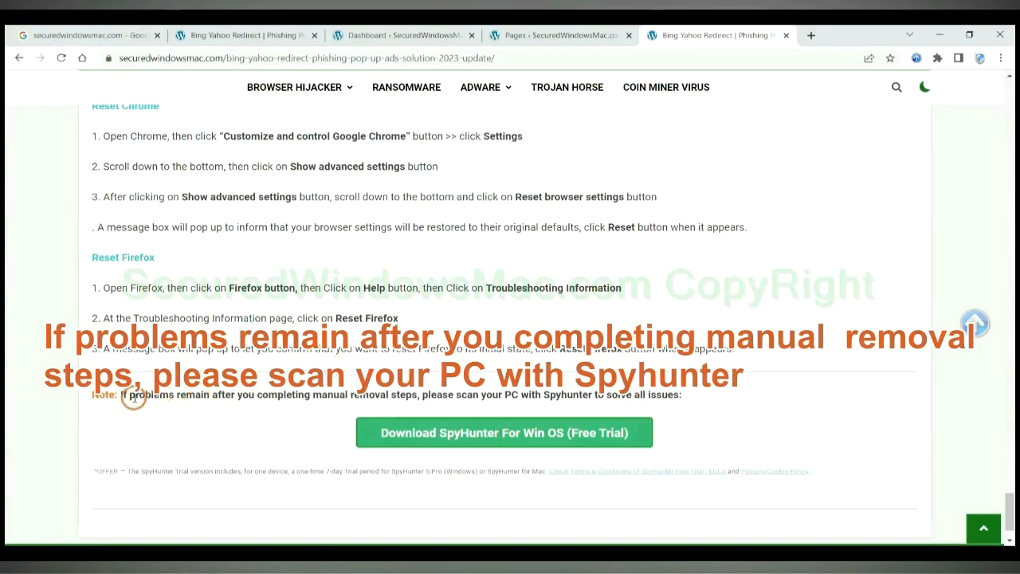
Step: Select the Note text above the Download SpyHunter button
left_click_drag(119, 395, 231, 394)
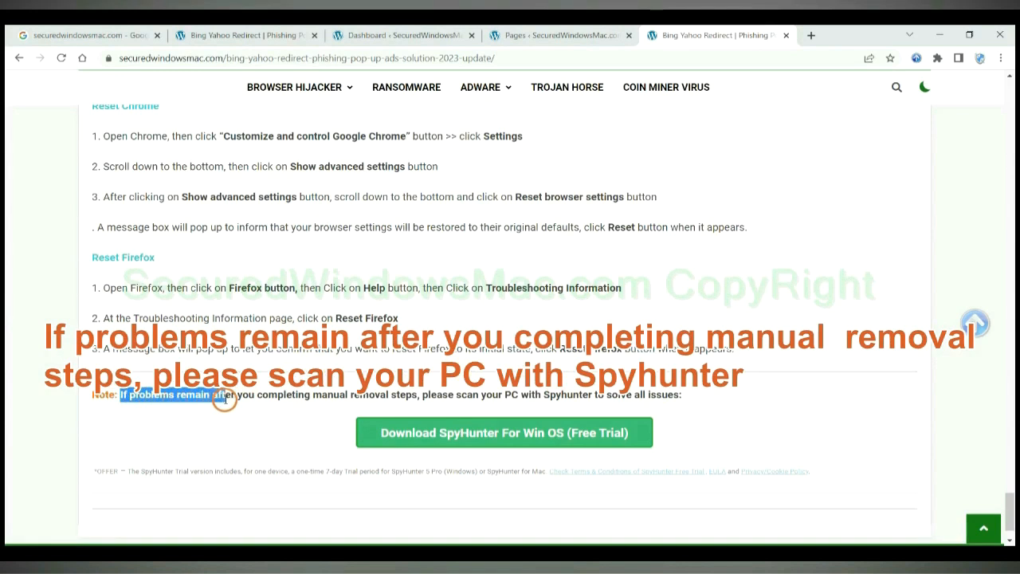